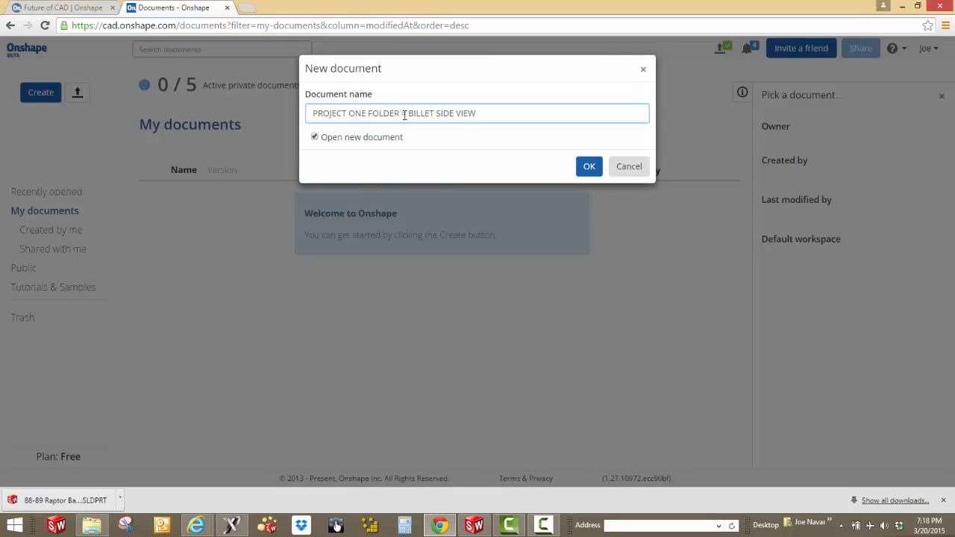
Create the new Billet Side View Mirrors document and start an upload into it.
click(588, 166)
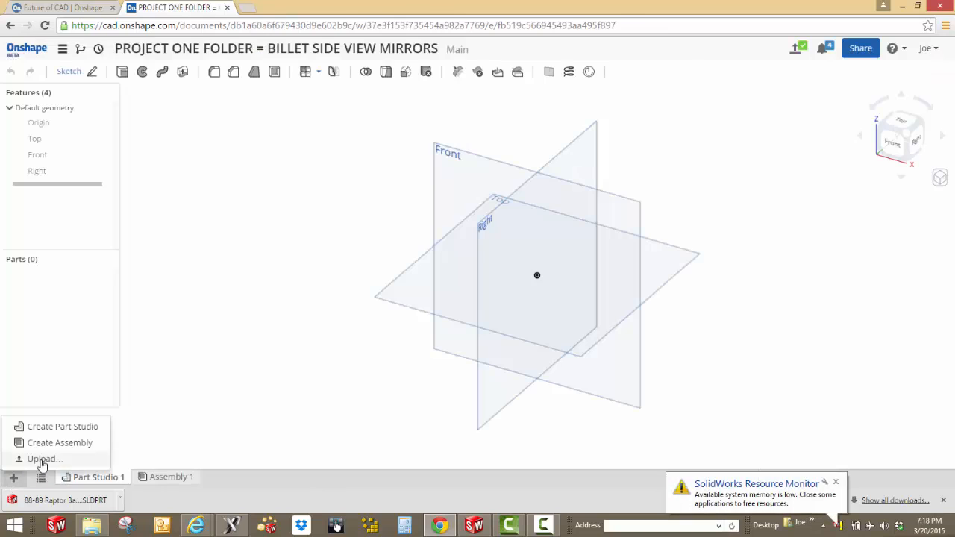
click(44, 459)
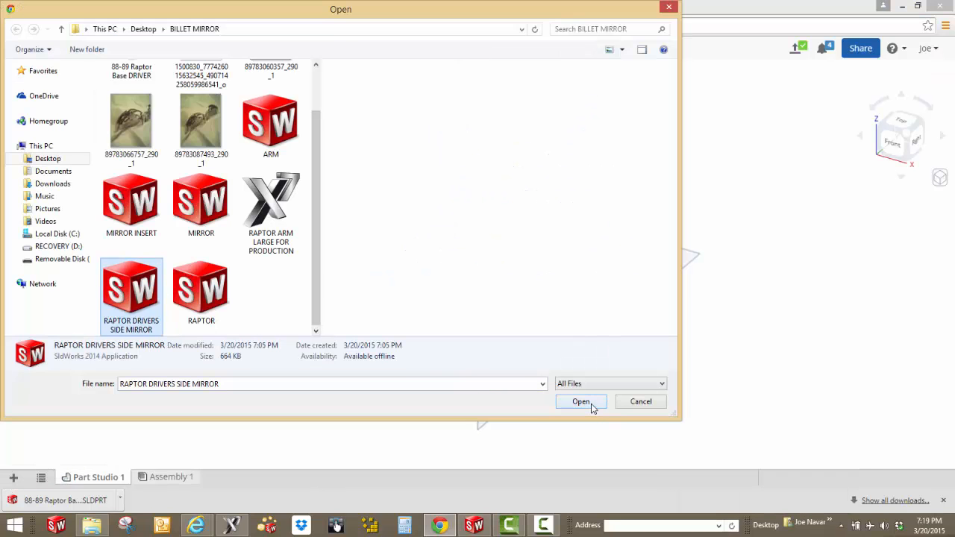
Upload RAPTOR DRIVERS SIDE MIRROR, translate it to ONSHAPE format and view its four-part studio.
click(580, 401)
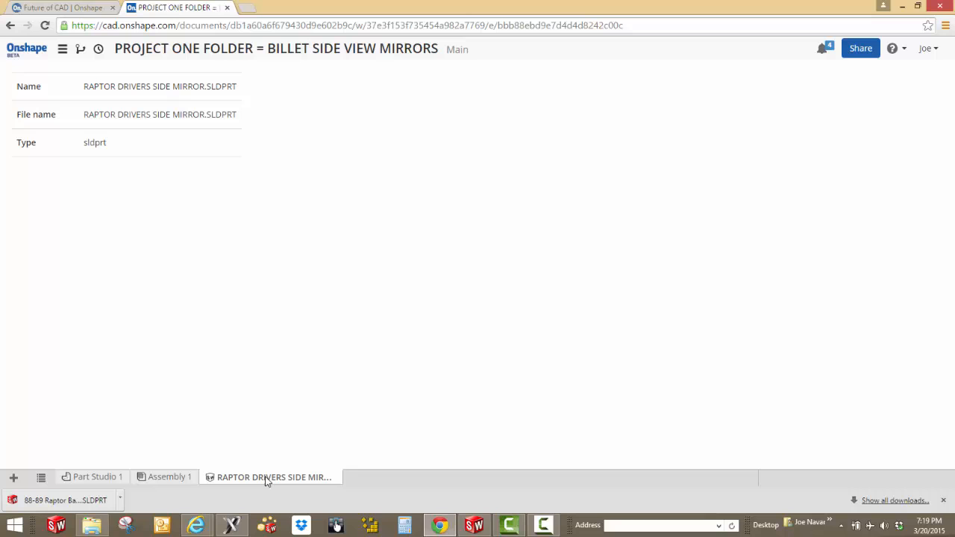
right_click(273, 478)
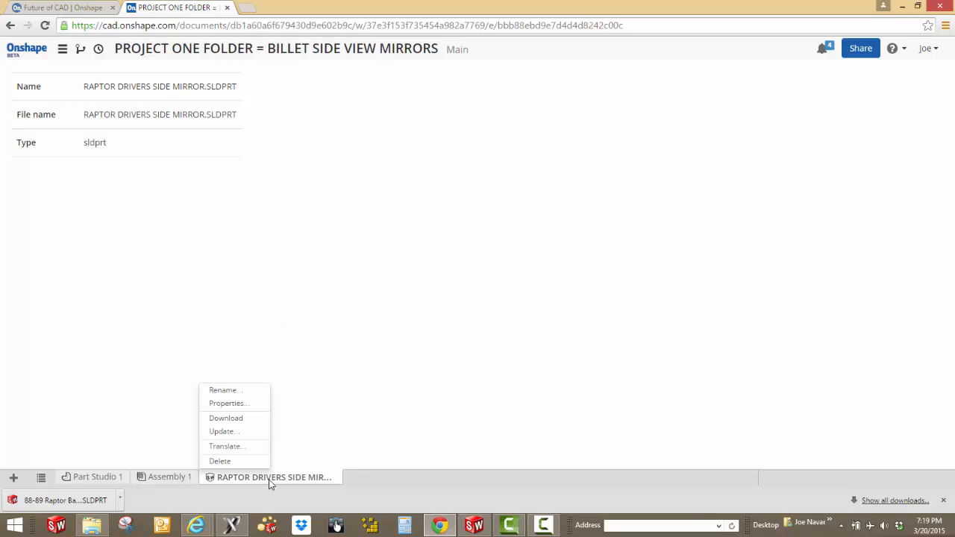
click(227, 446)
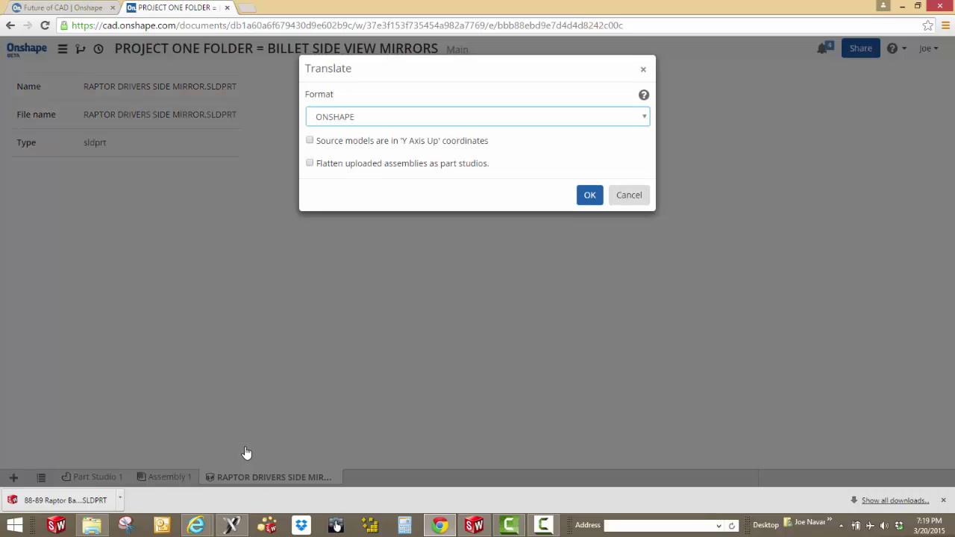
click(589, 194)
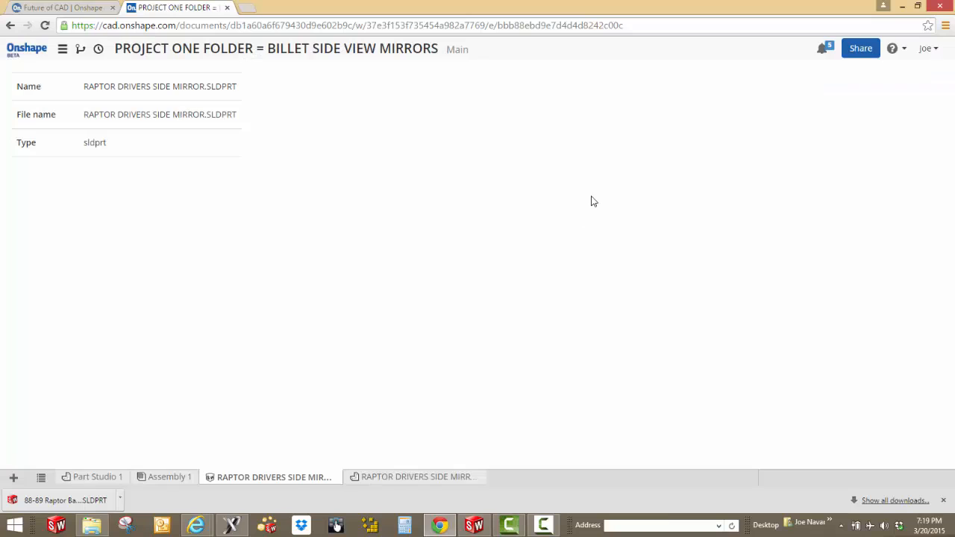
click(415, 478)
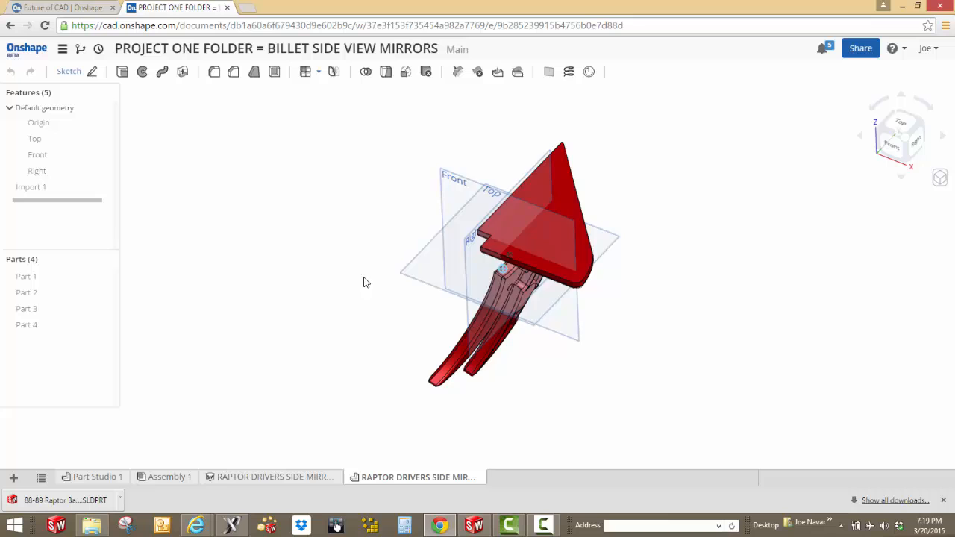
drag(365, 282, 585, 391)
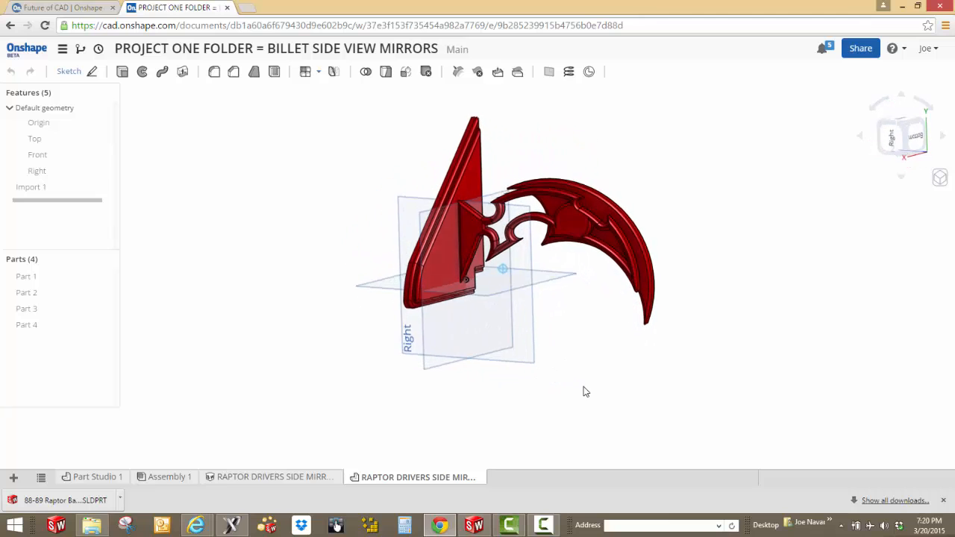
drag(585, 391, 649, 242)
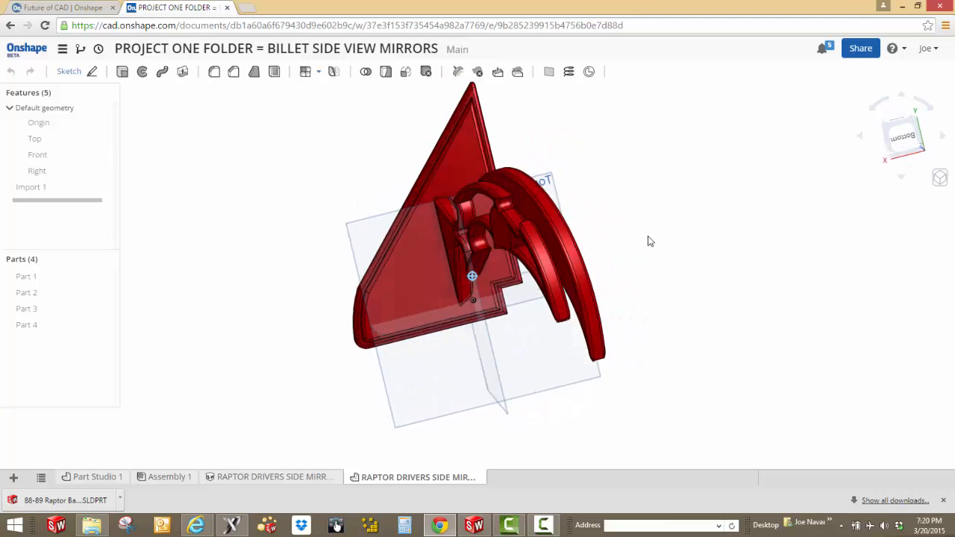
drag(651, 242, 606, 267)
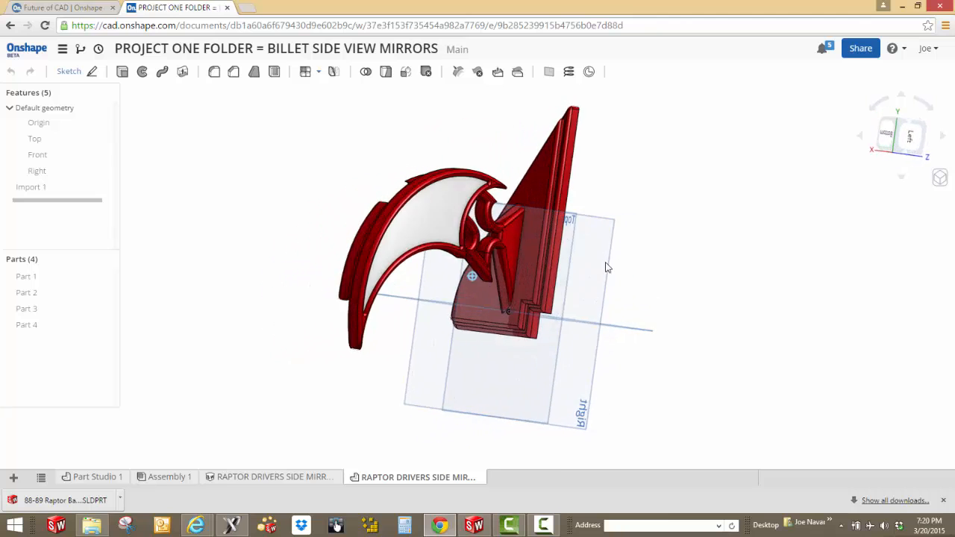
drag(609, 267, 649, 245)
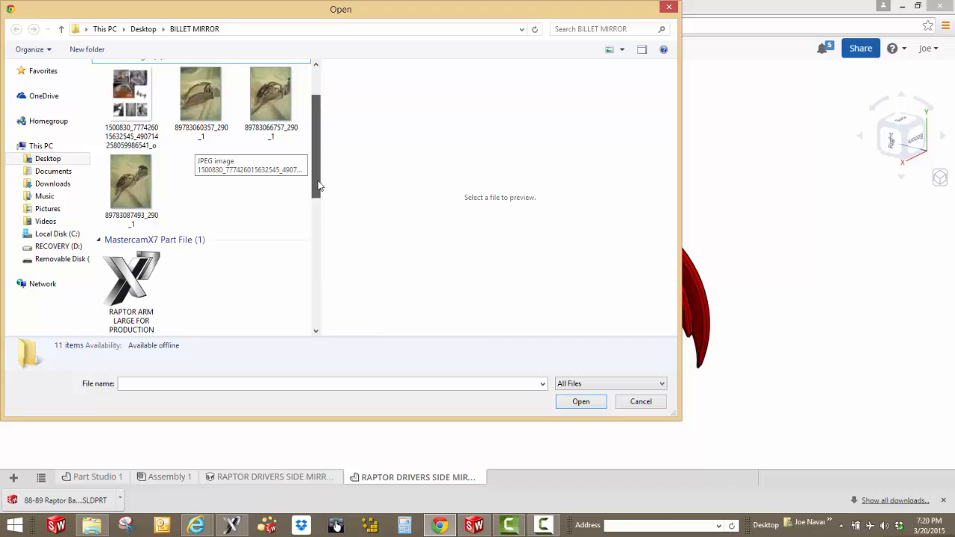
Upload the remaining SolidWorks files, translate ARM, MIRROR and MIRROR INSERT, and view the ARM studio.
click(200, 212)
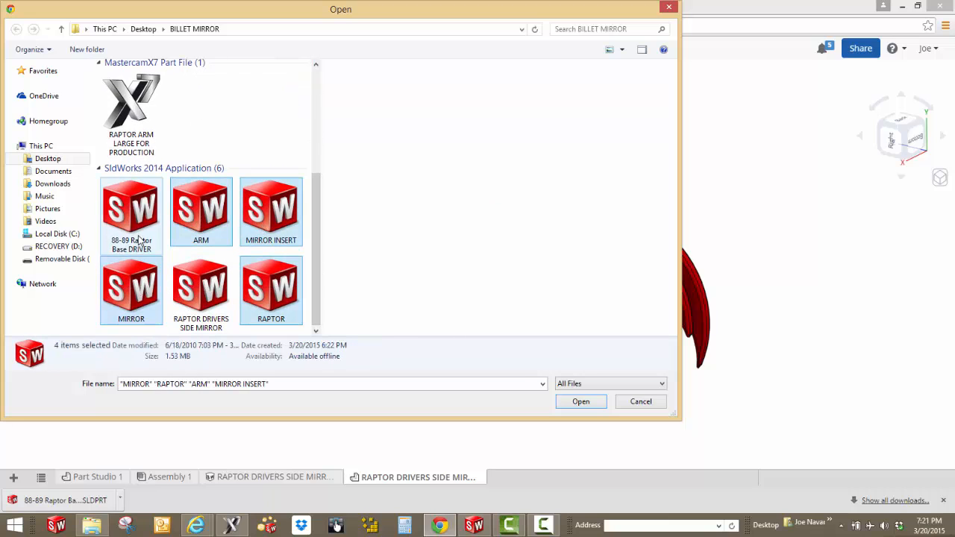
click(580, 402)
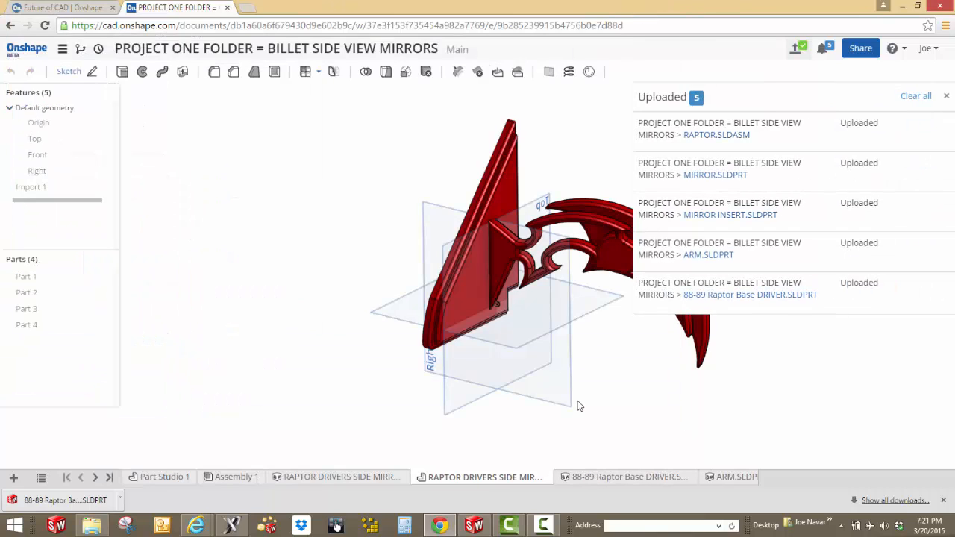
right_click(310, 478)
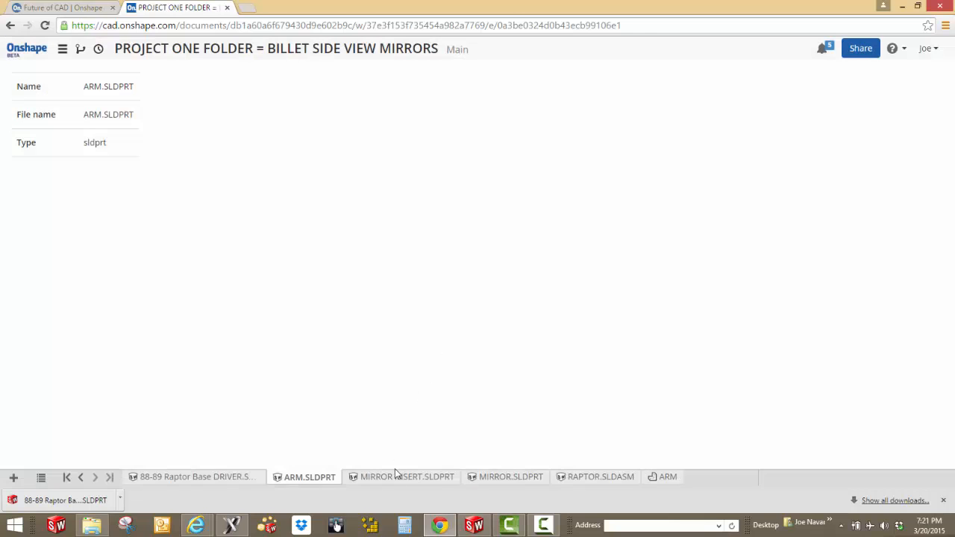
click(406, 477)
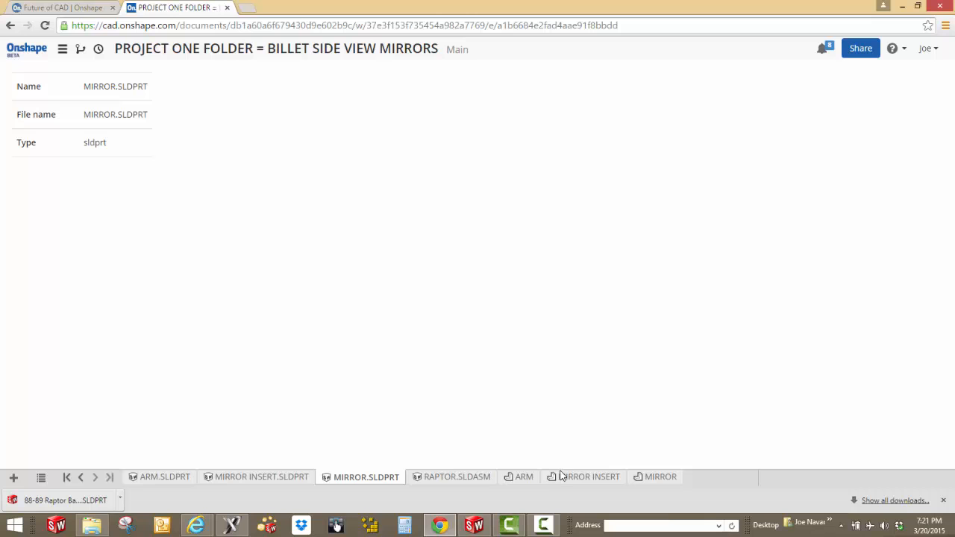
click(523, 477)
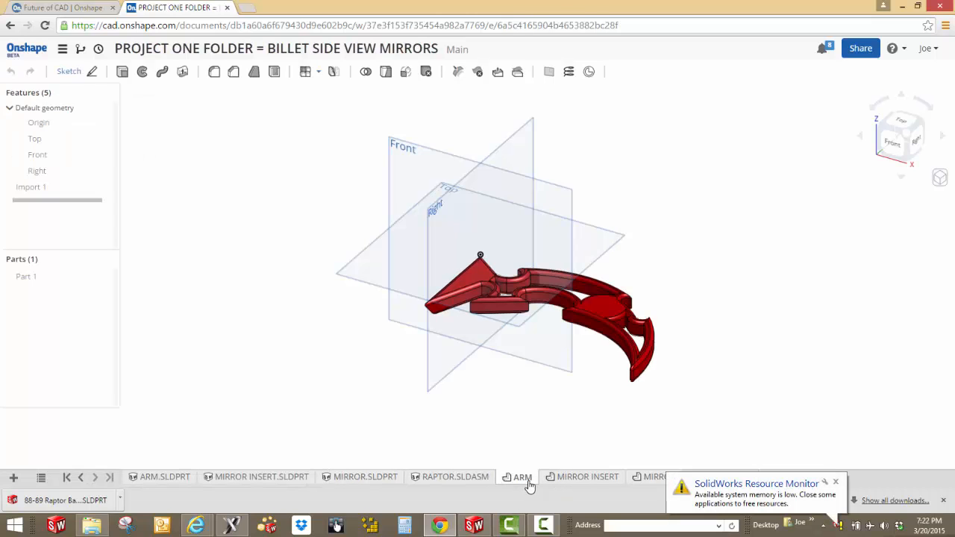
drag(523, 298, 477, 343)
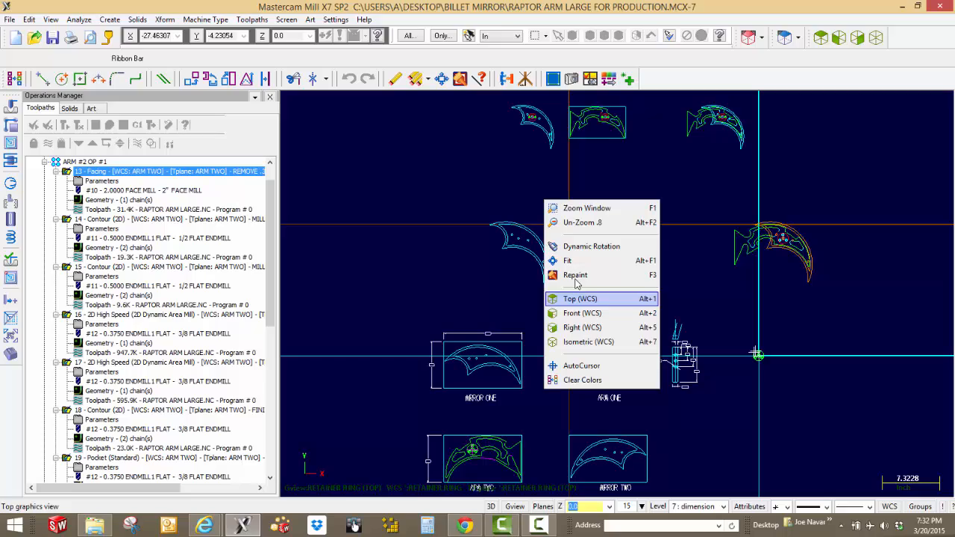
Show the arm layout in Isometric (WCS), select its operations and send them to Verify.
click(591, 246)
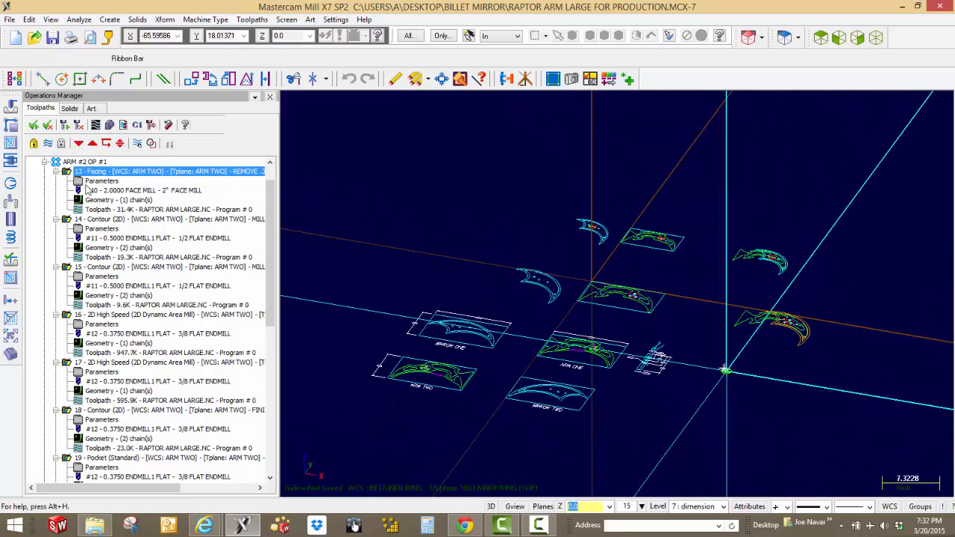
scroll(up, 3)
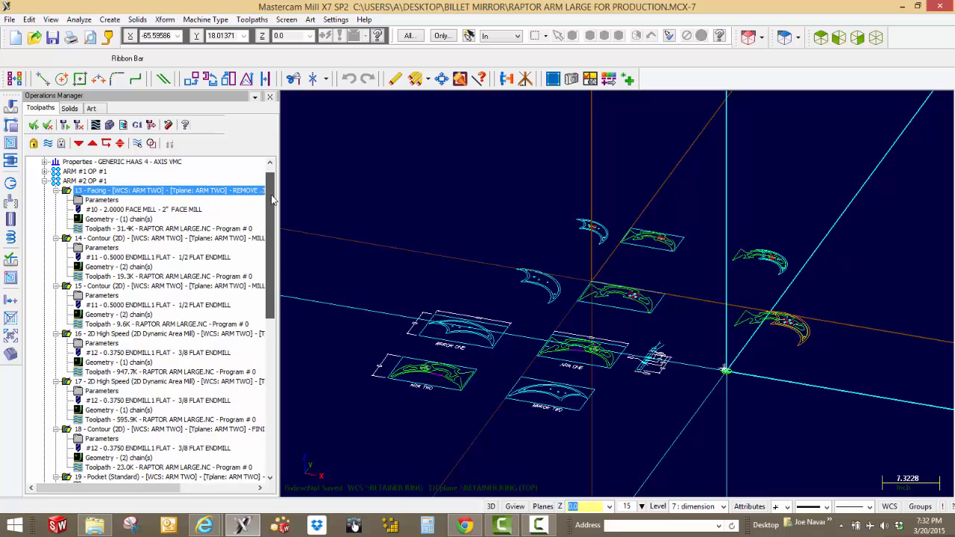
click(83, 180)
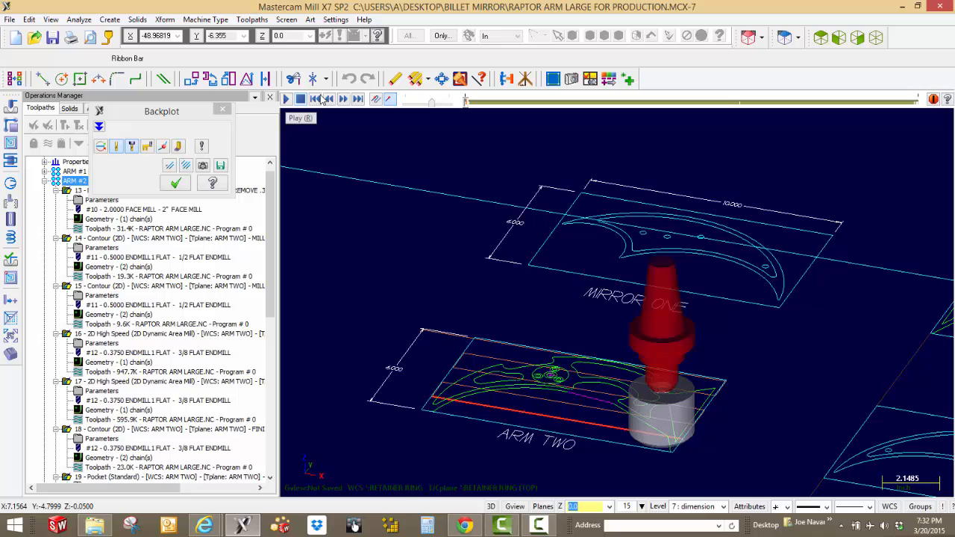
click(287, 99)
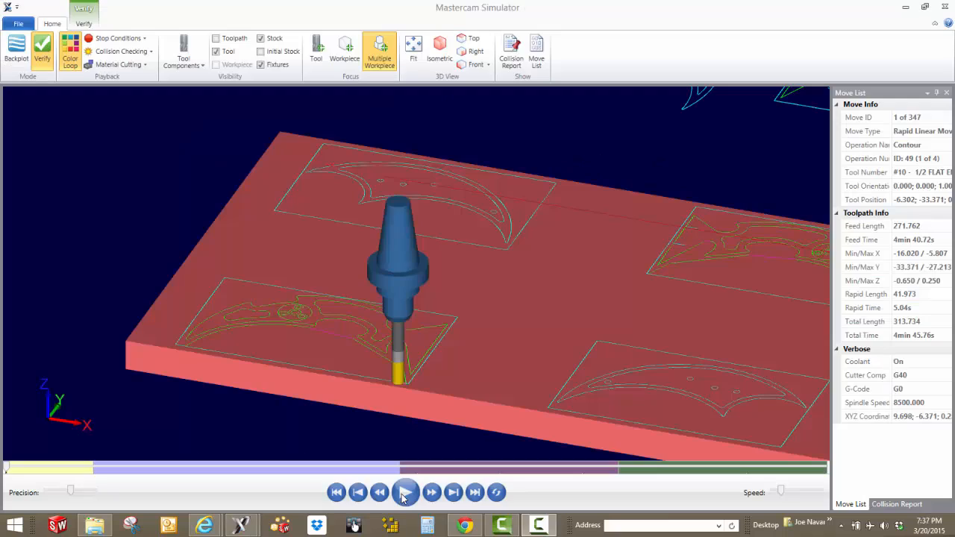
Play the arm cutting simulation on the stock and pause it partway through.
click(406, 493)
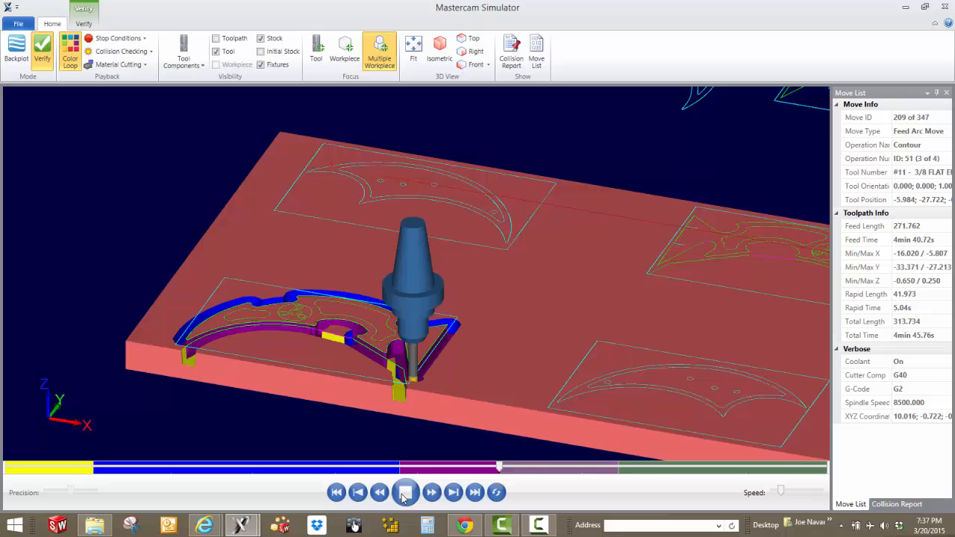
click(431, 493)
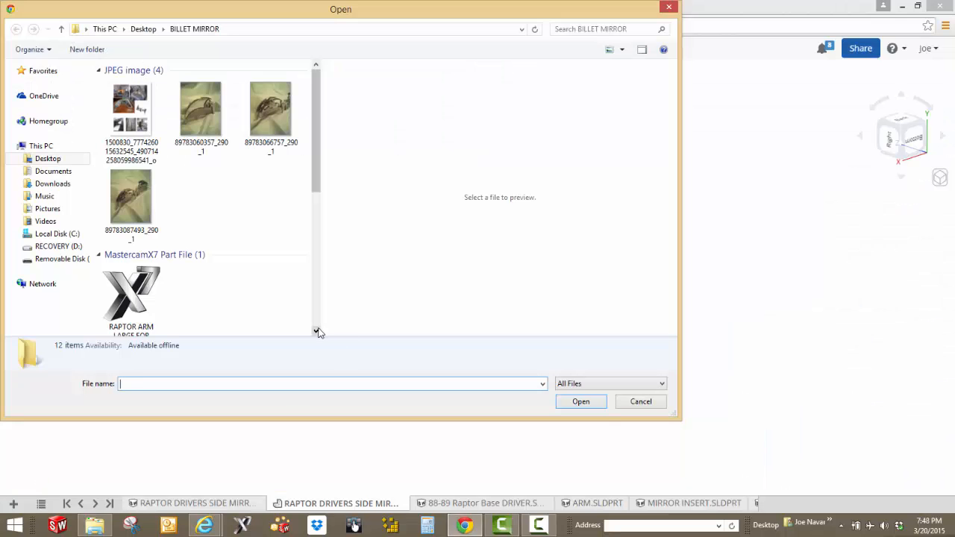
Upload the RAPTOR ARM LARGE.NC code and the MCX-7 Mastercam production file.
click(131, 296)
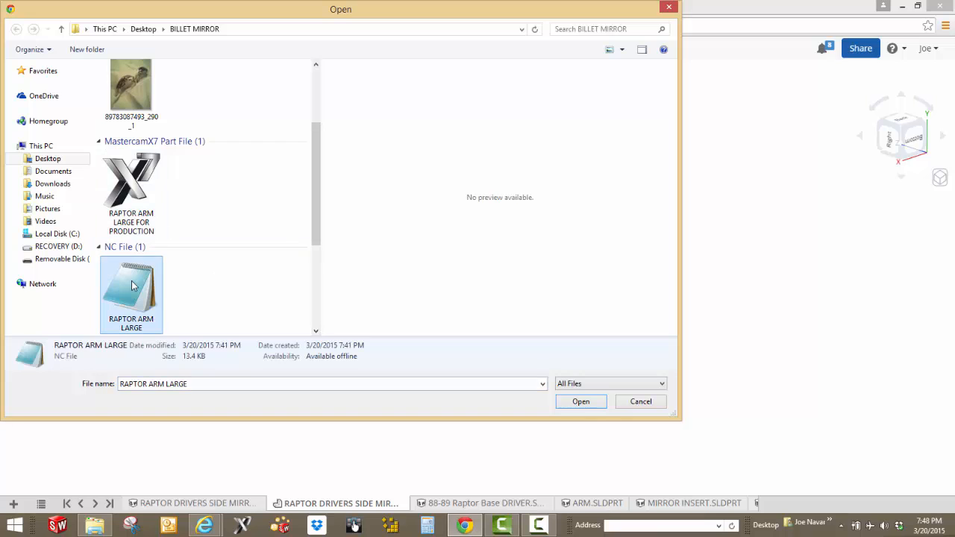
click(581, 401)
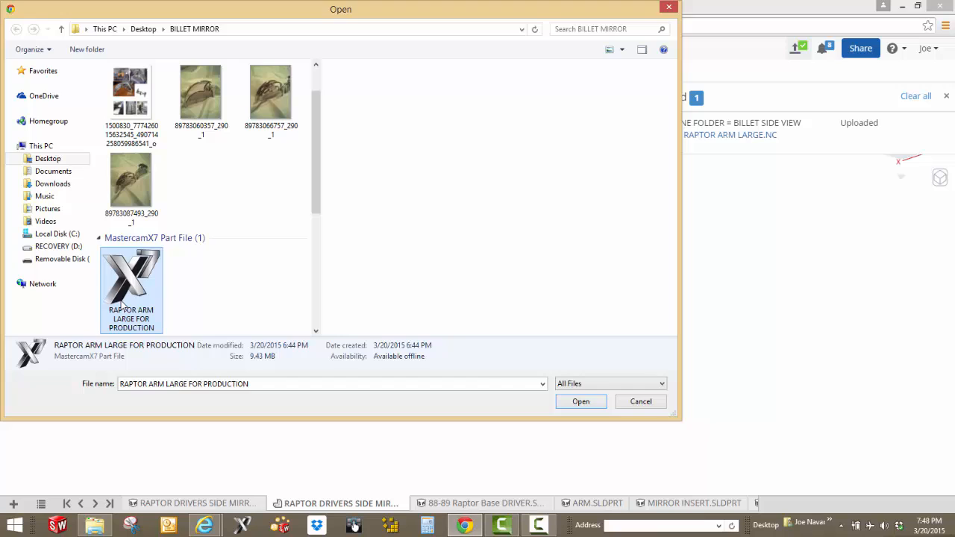
click(580, 402)
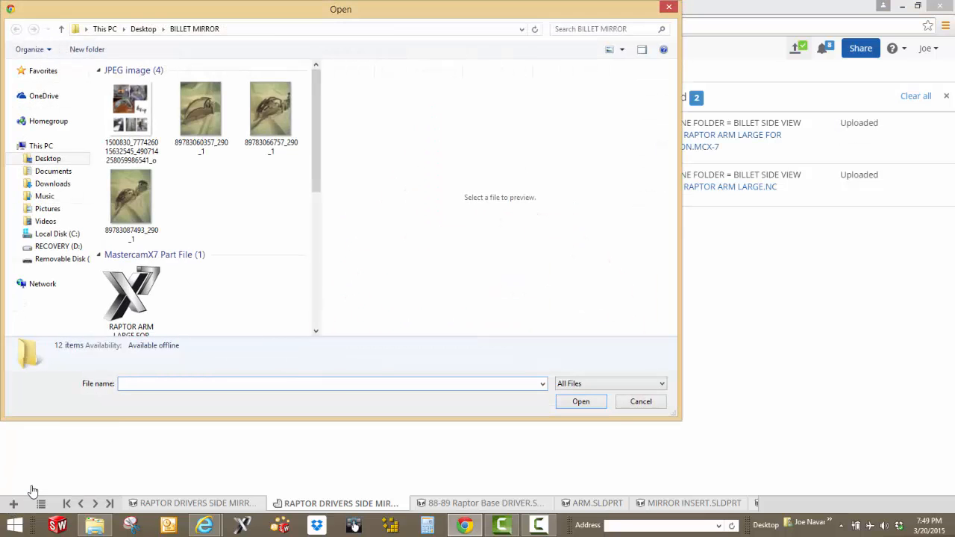
Upload the four mirror reference JPEG photos together.
click(200, 110)
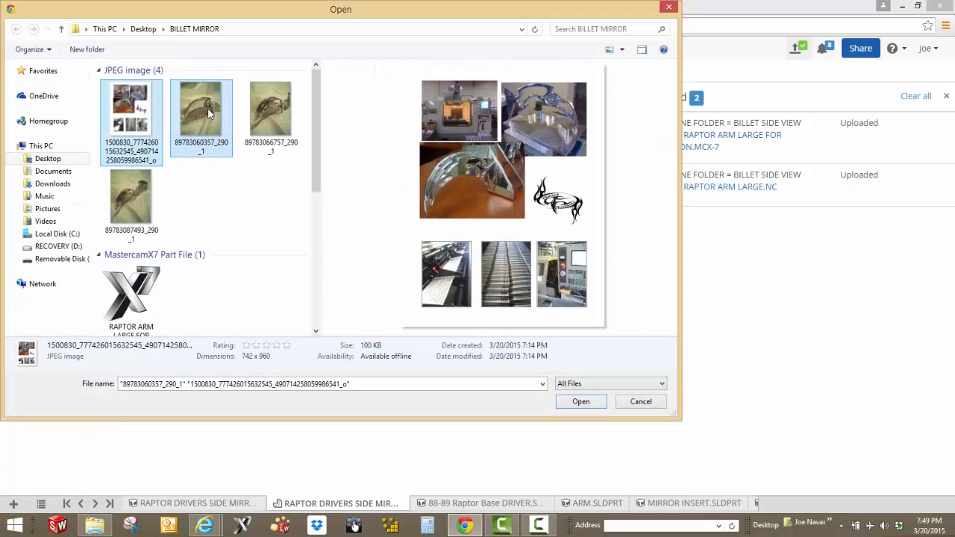
click(272, 108)
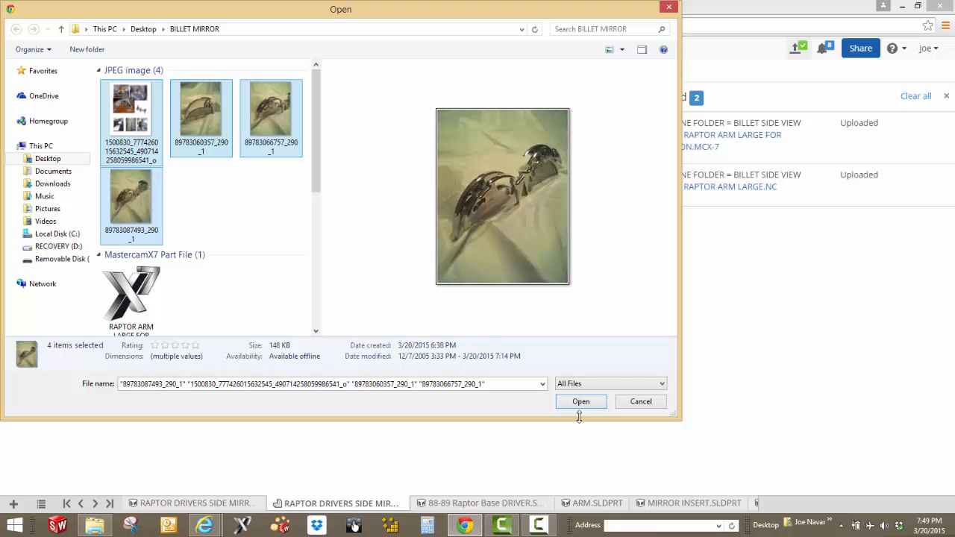
click(580, 401)
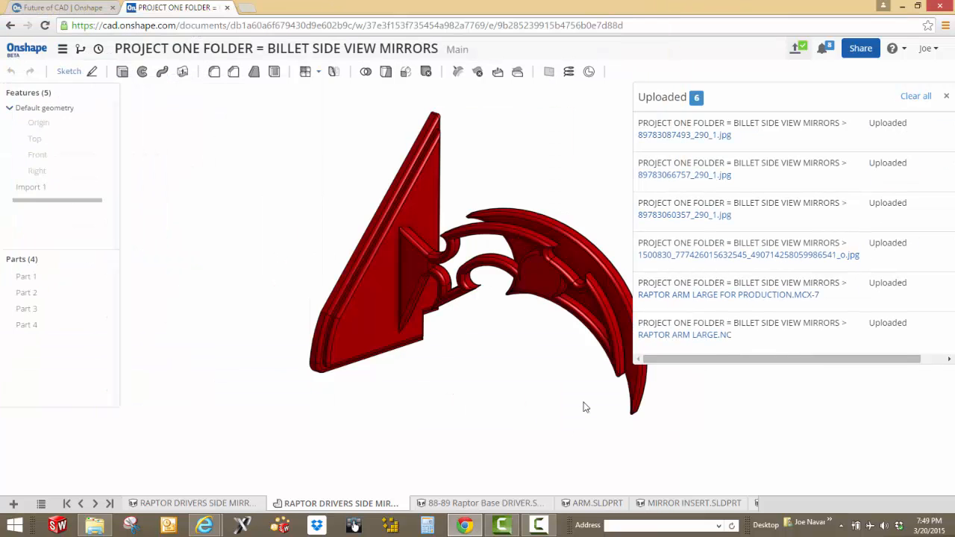
View the photo collage JPG and list all tabs to confirm every file is present.
click(947, 95)
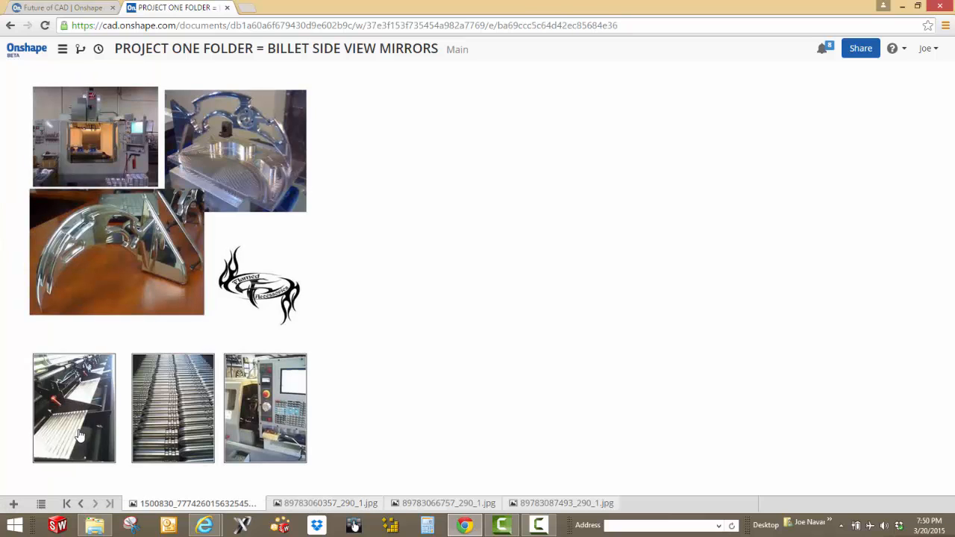
click(42, 504)
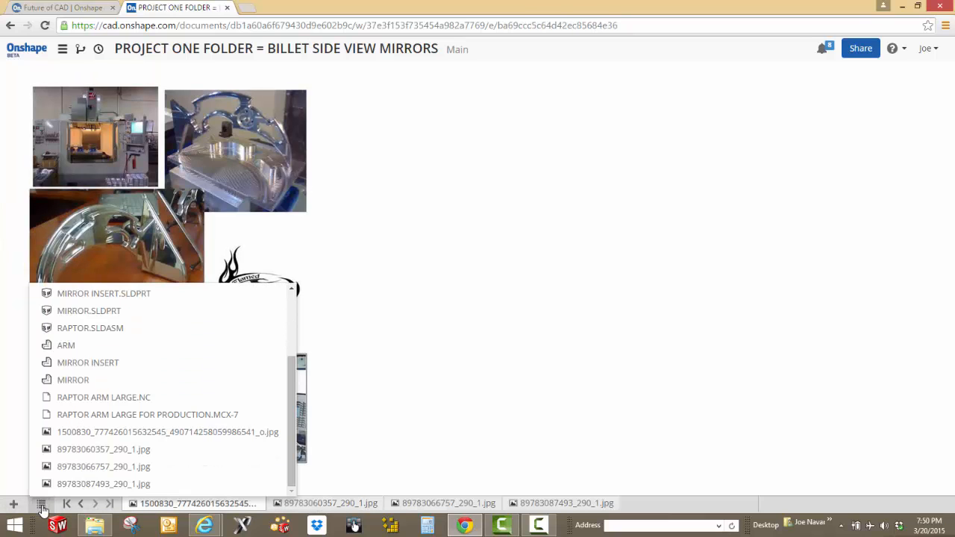